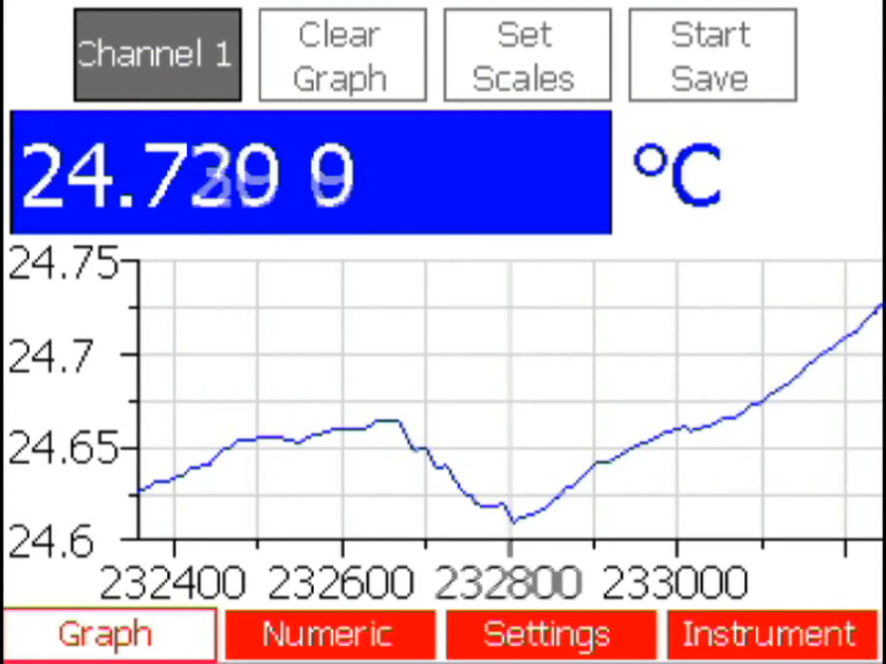
# Step: Clear the Channel 1 graph and refit its scales to about 19.9–20.3 °C
pyautogui.click(341, 55)
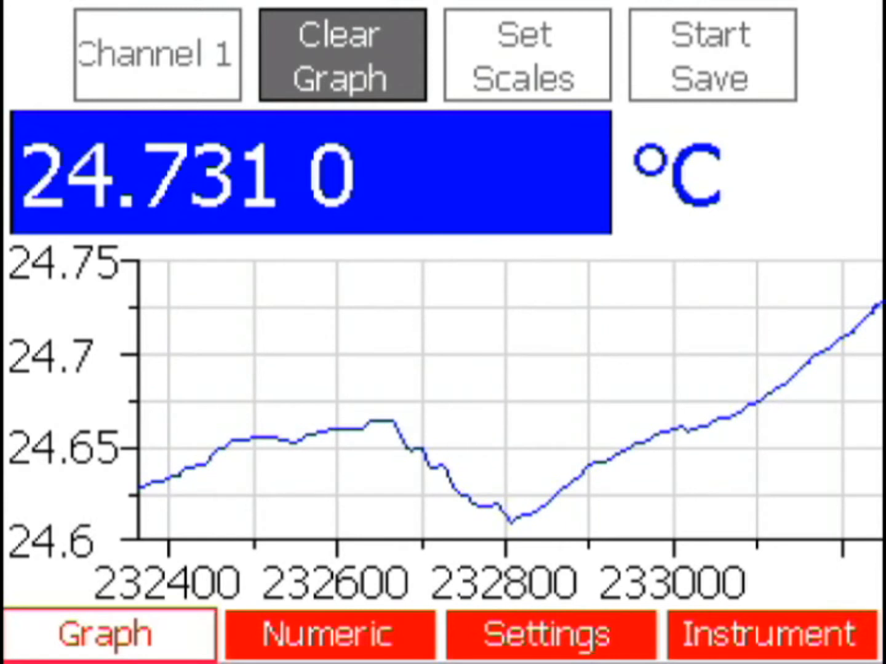
pyautogui.click(526, 55)
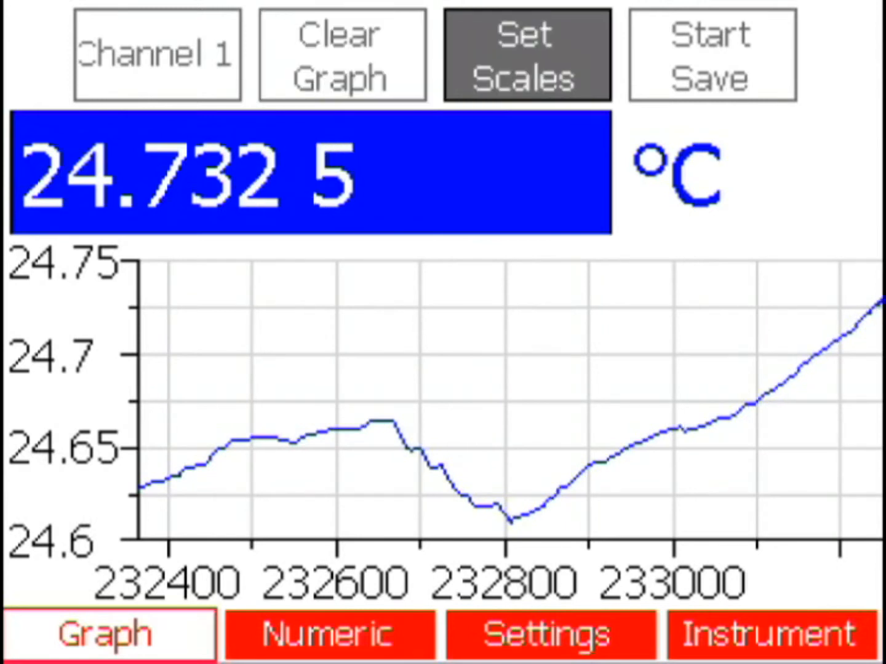
pyautogui.click(711, 55)
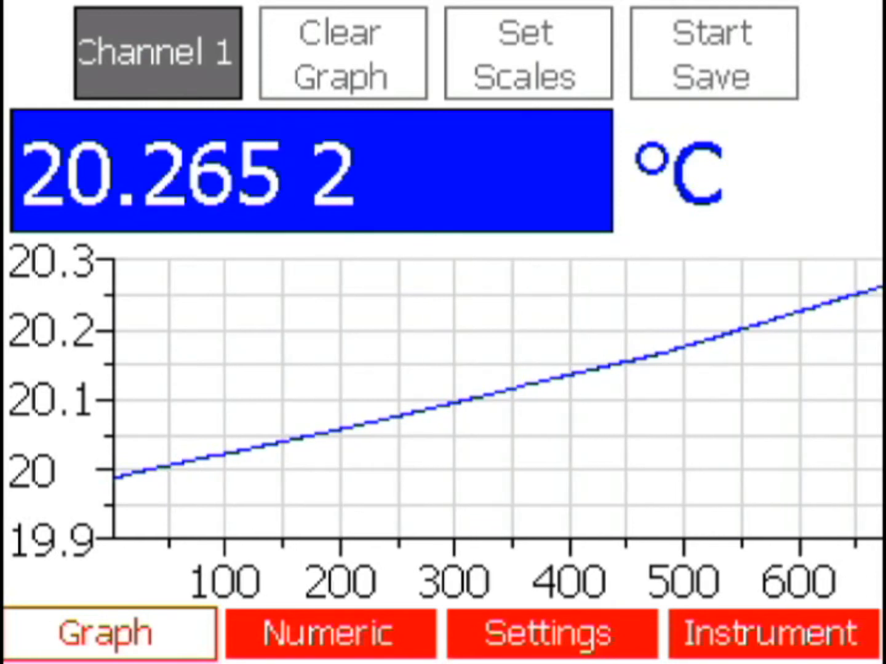
# Step: Cycle the graph through Channel 2 (20.10 °C) and Channel 3 (2.374 mA), back to Channel 1
pyautogui.click(155, 51)
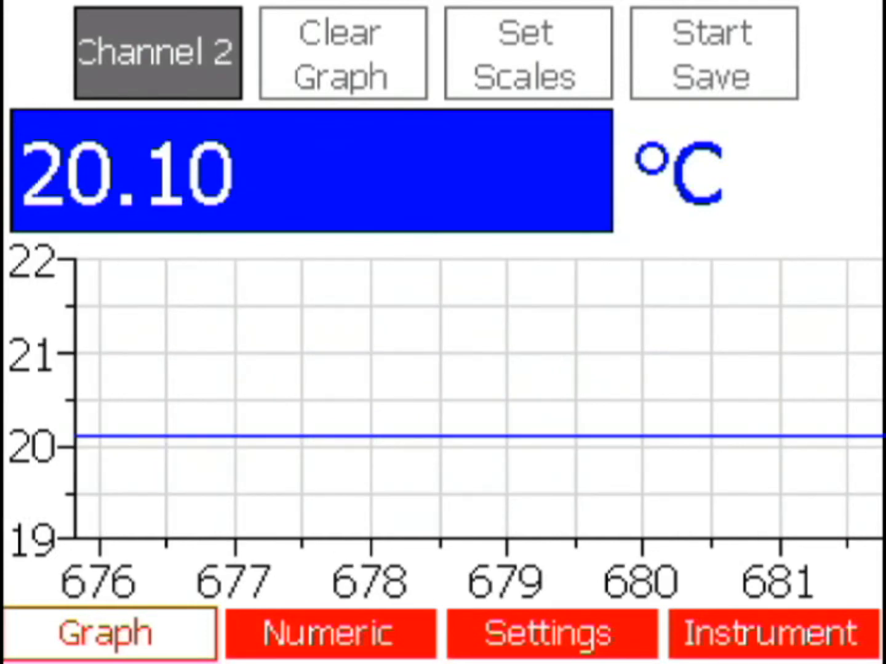
pyautogui.click(157, 50)
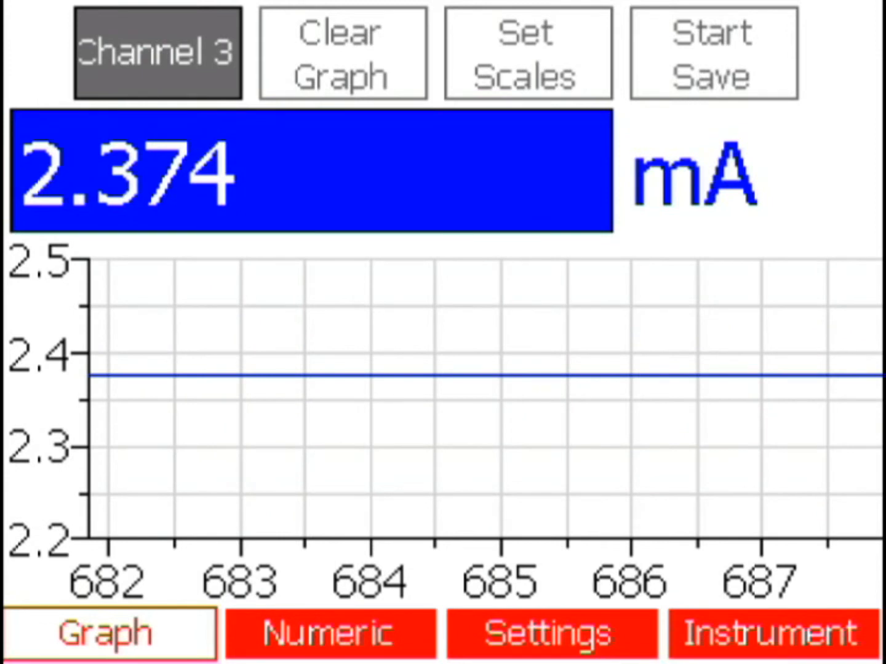
pyautogui.click(156, 52)
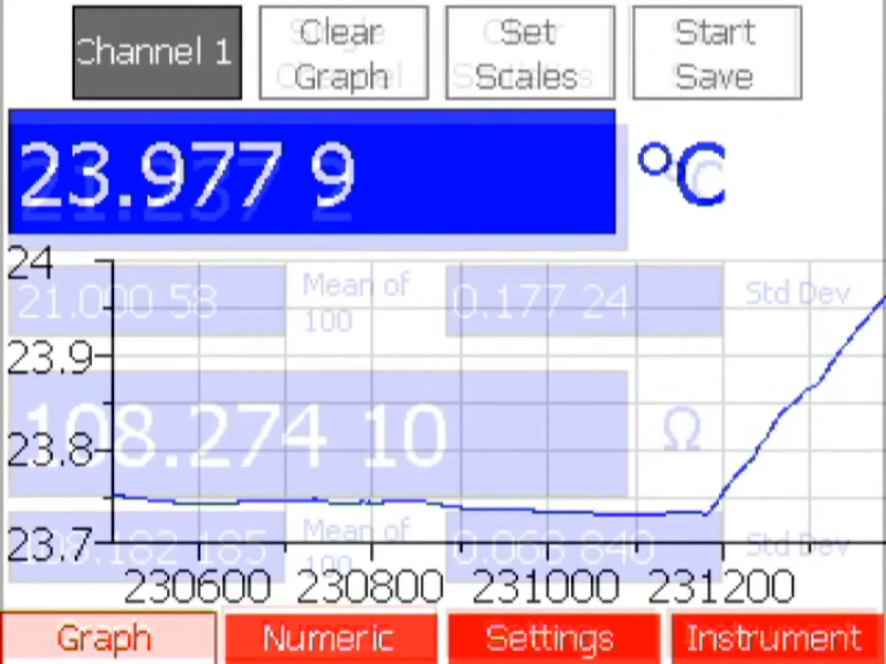
# Step: Switch to the Numeric view showing 25.1323 °C and 109.78598 Ω with mean and deviation
pyautogui.click(328, 633)
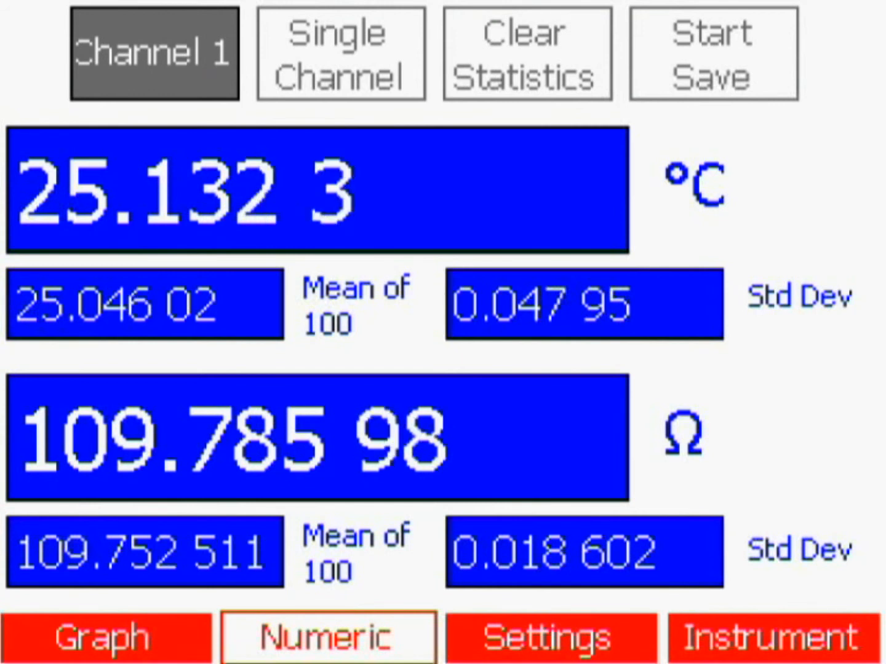
# Step: Reset Channel 1's running mean and standard deviation so they rebuild from zero
pyautogui.click(526, 54)
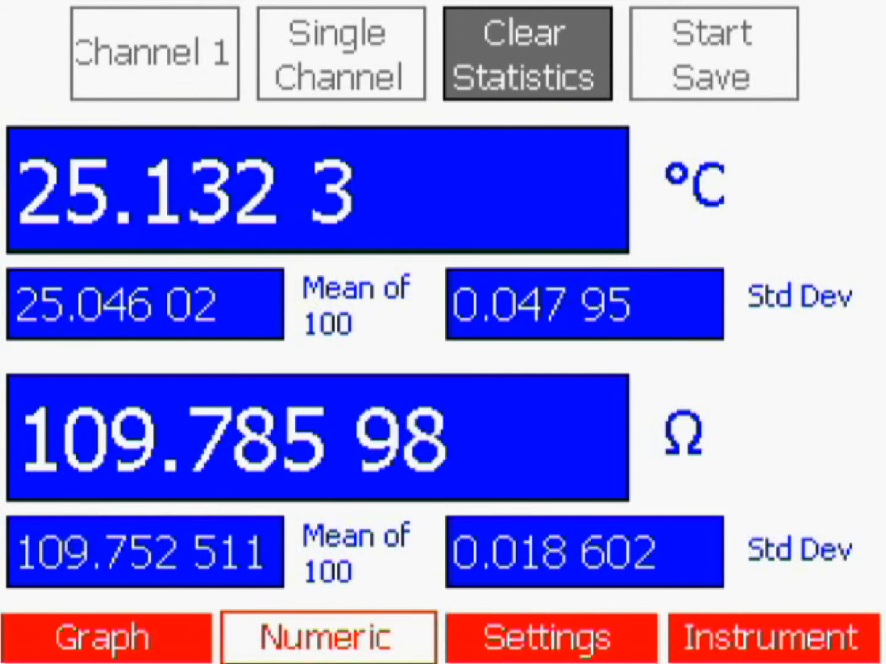
pyautogui.click(525, 54)
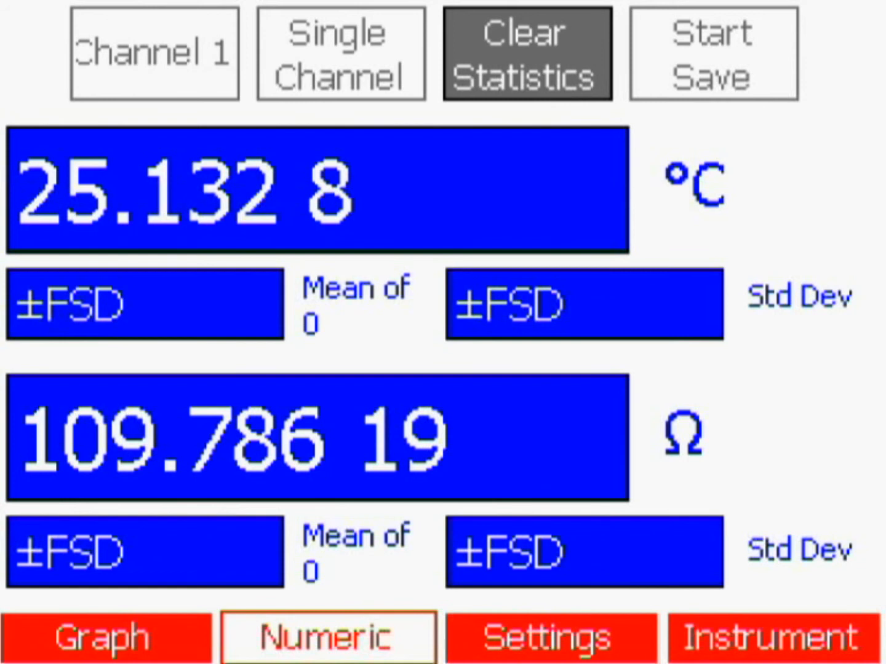
pyautogui.click(154, 52)
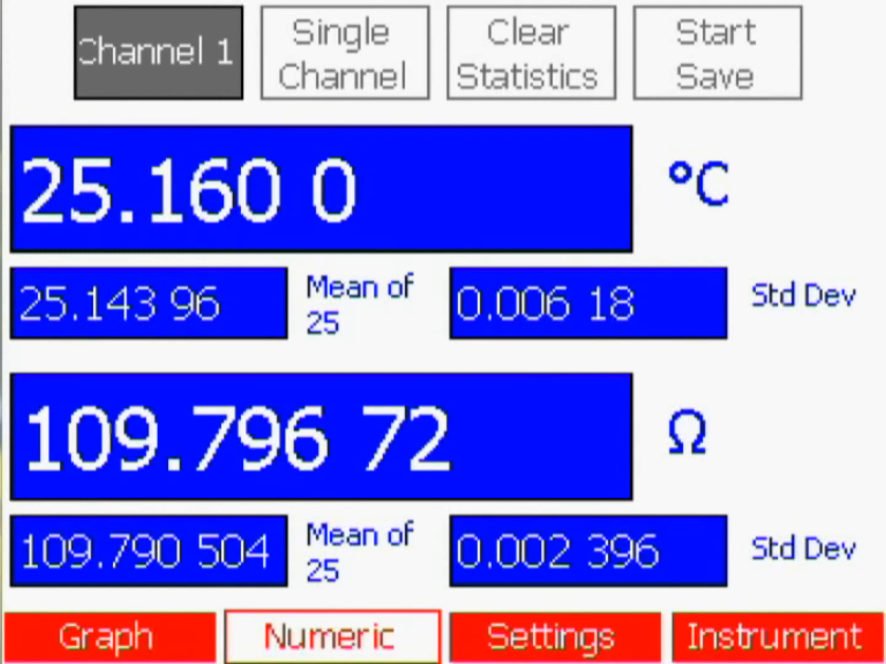
# Step: Cycle numeric statistics through Channel 3 (2.375 mA) and Channel 2-1 (0.07 °C), back to Channel 1
pyautogui.click(157, 52)
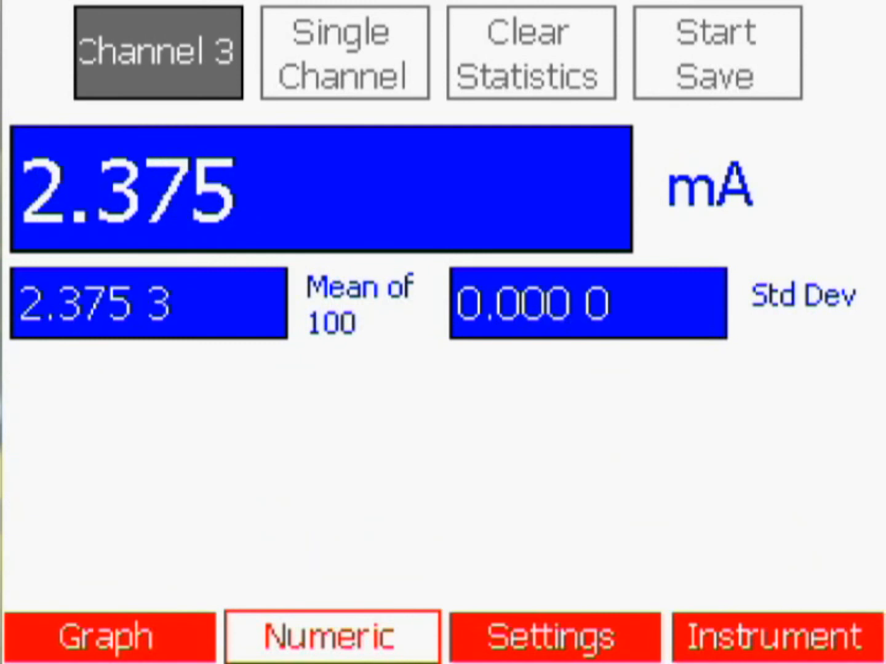
pyautogui.click(156, 52)
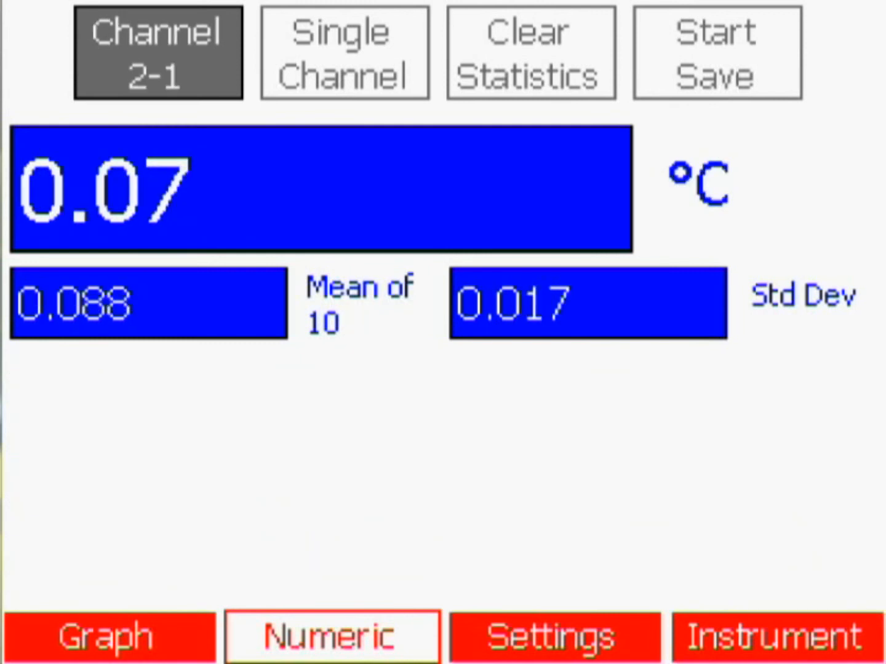
pyautogui.click(157, 52)
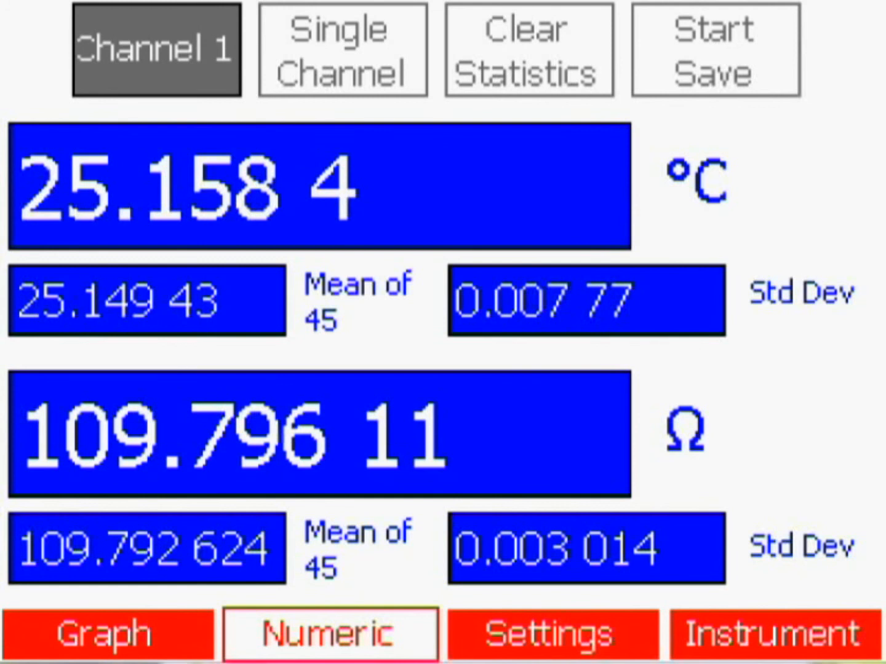
# Step: Switch Single Channel to All Channels, tabulating channels 1, 2, 3 and 2-1
pyautogui.click(342, 49)
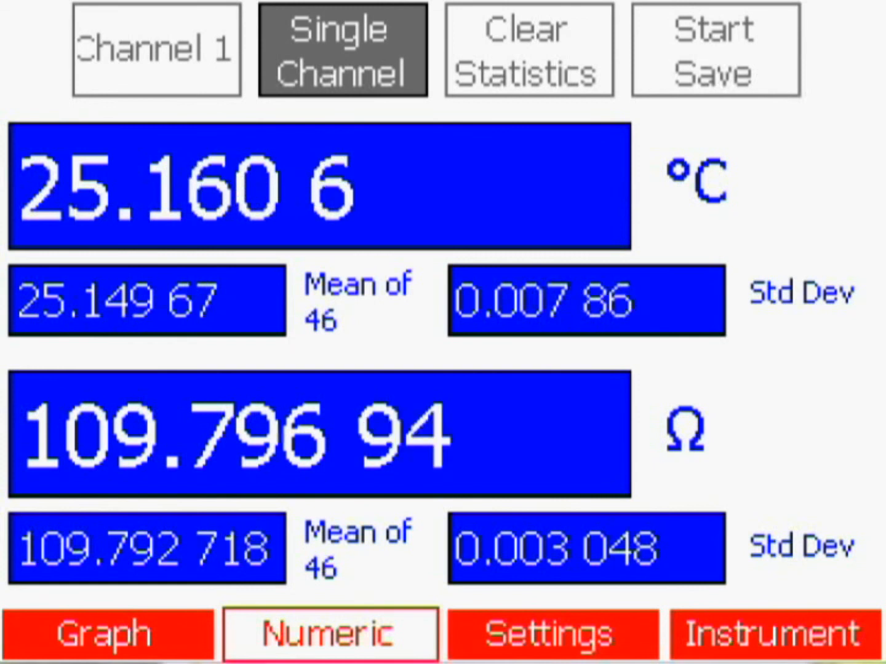
pyautogui.click(342, 50)
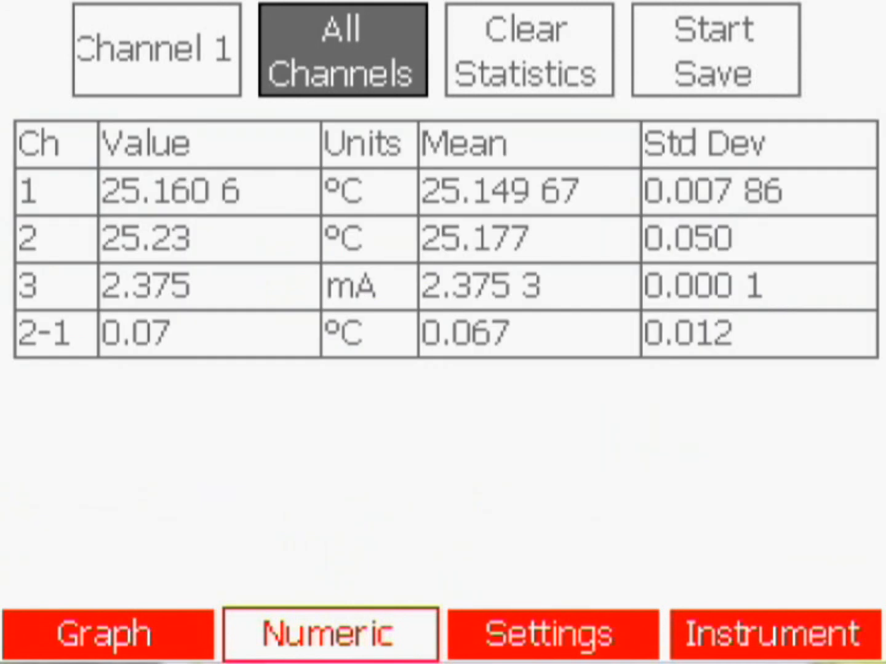